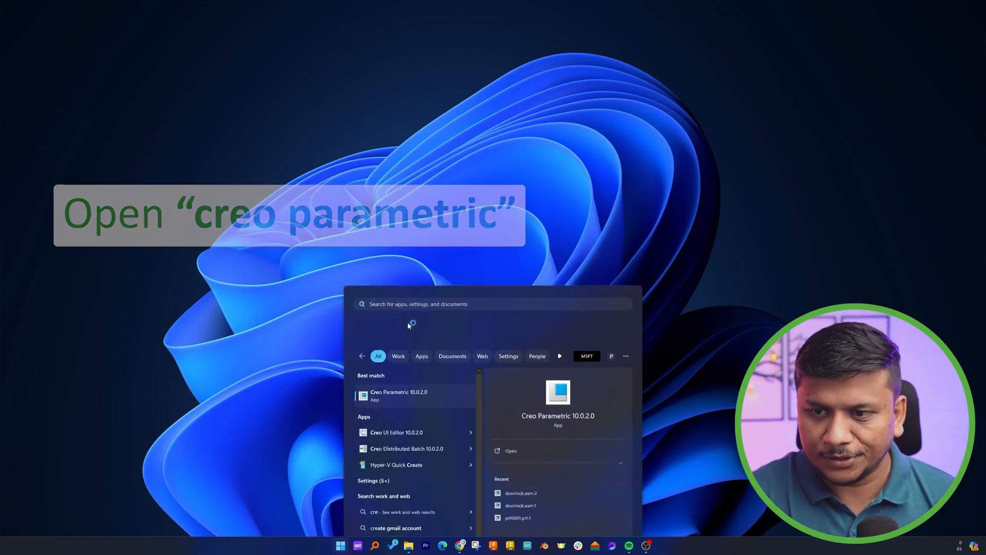
- Launch Creo Parametric and create a new solid part named extrude_1
click(398, 396)
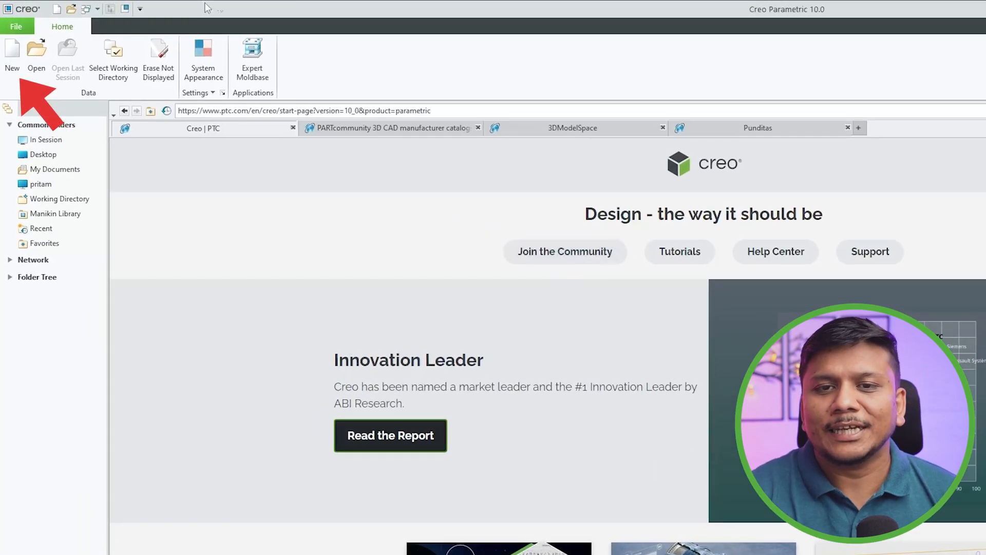
click(12, 49)
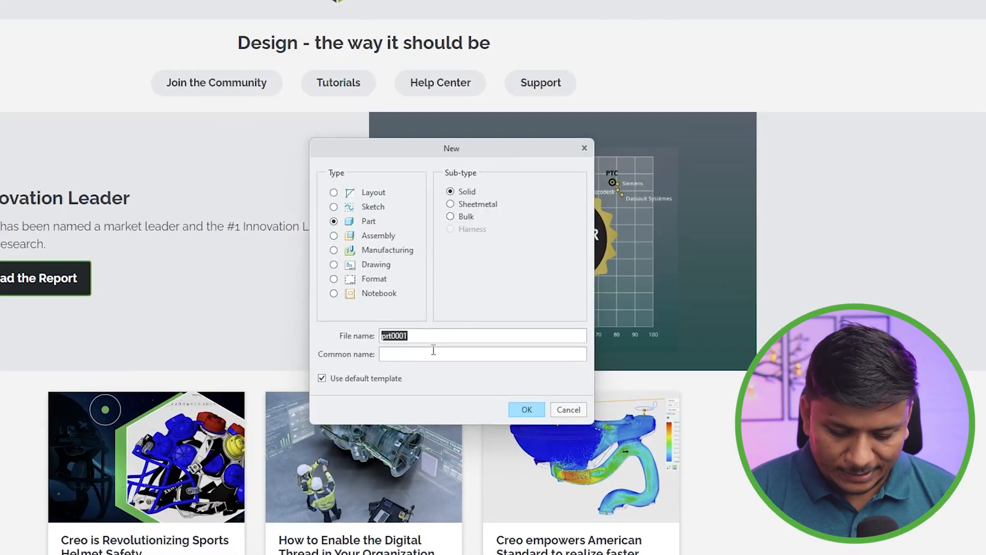
text(extr)
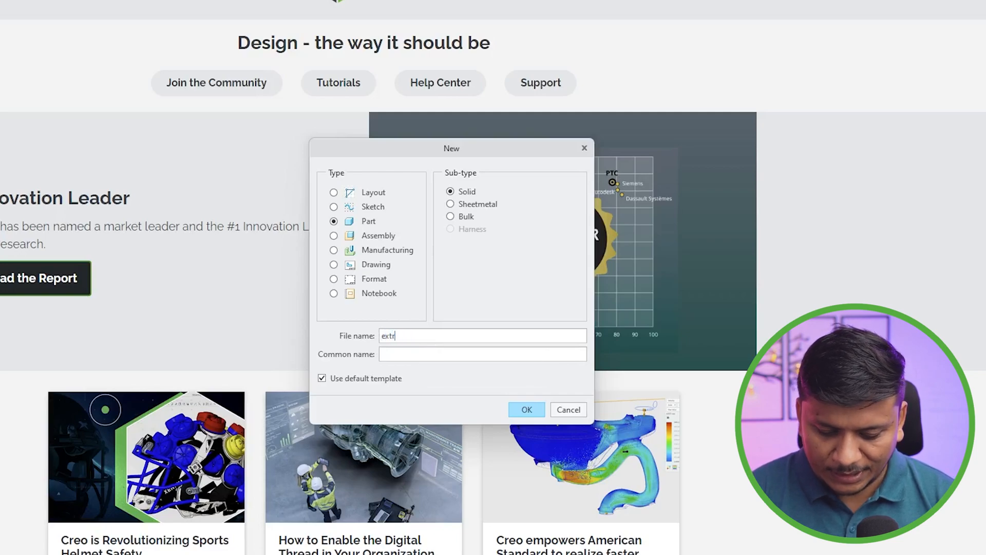
text(ude_1)
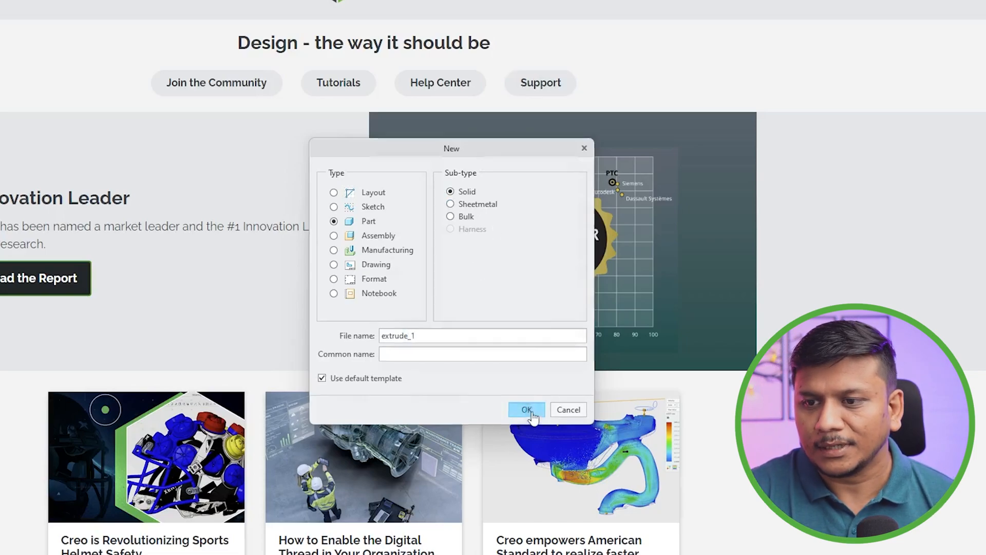
click(526, 409)
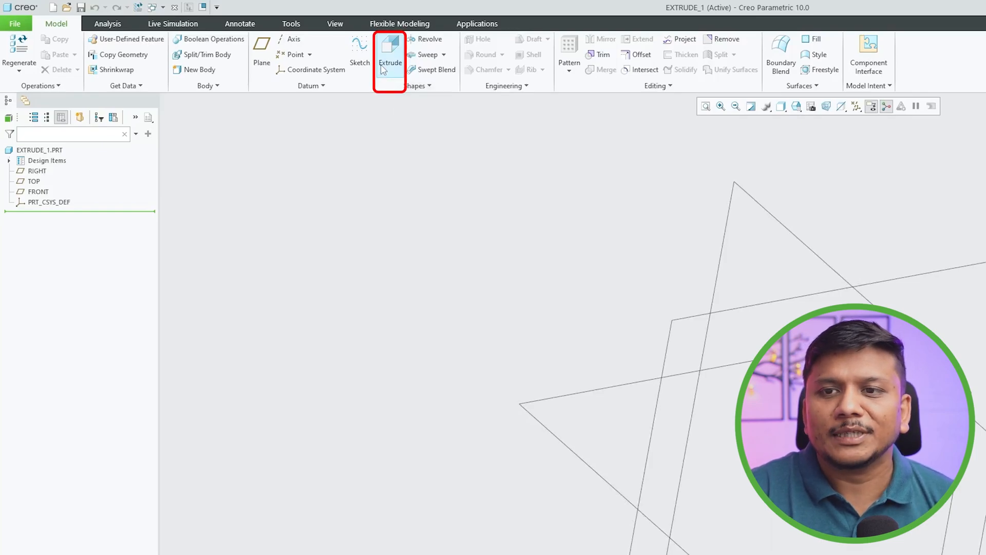
- Extrude a rectangle sketched on the FRONT plane into a solid block
click(390, 51)
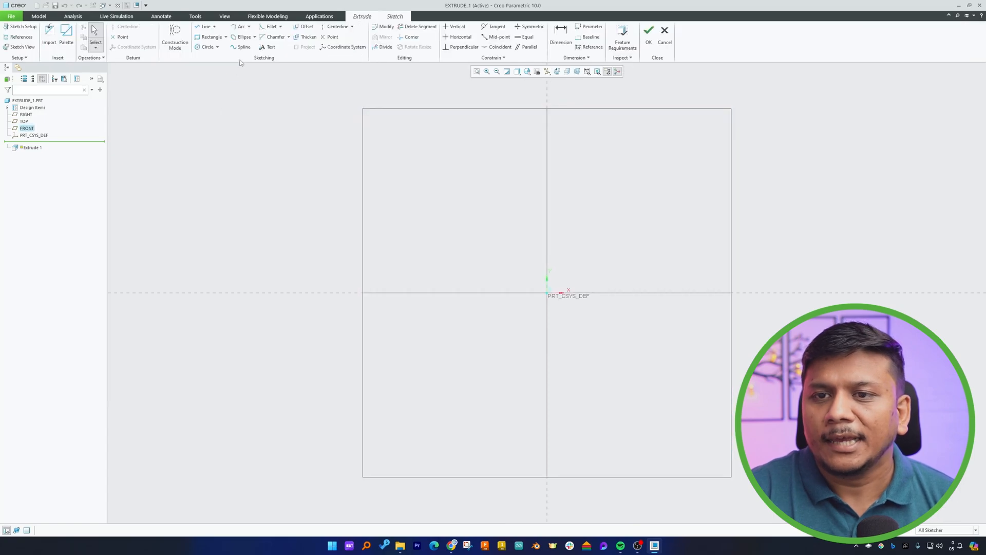
click(210, 36)
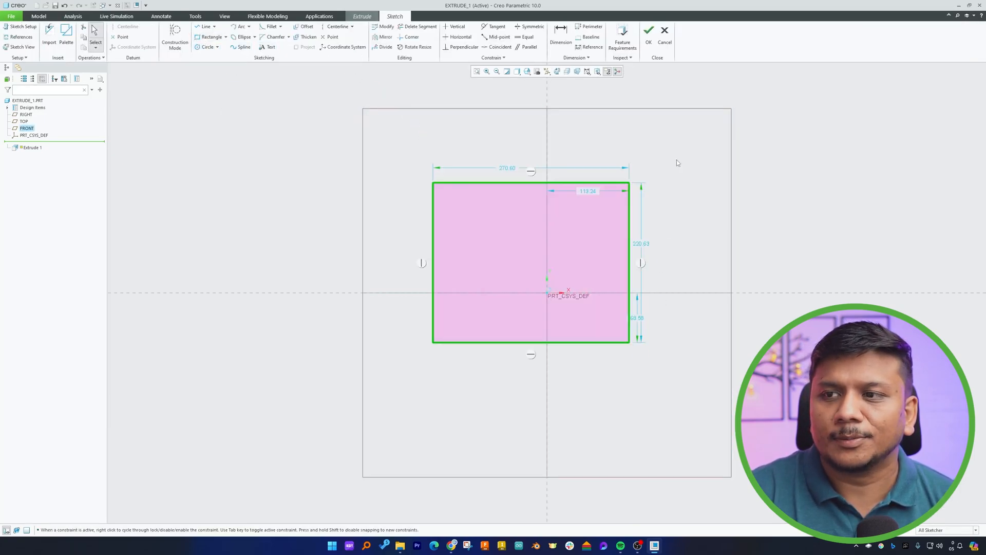
click(649, 30)
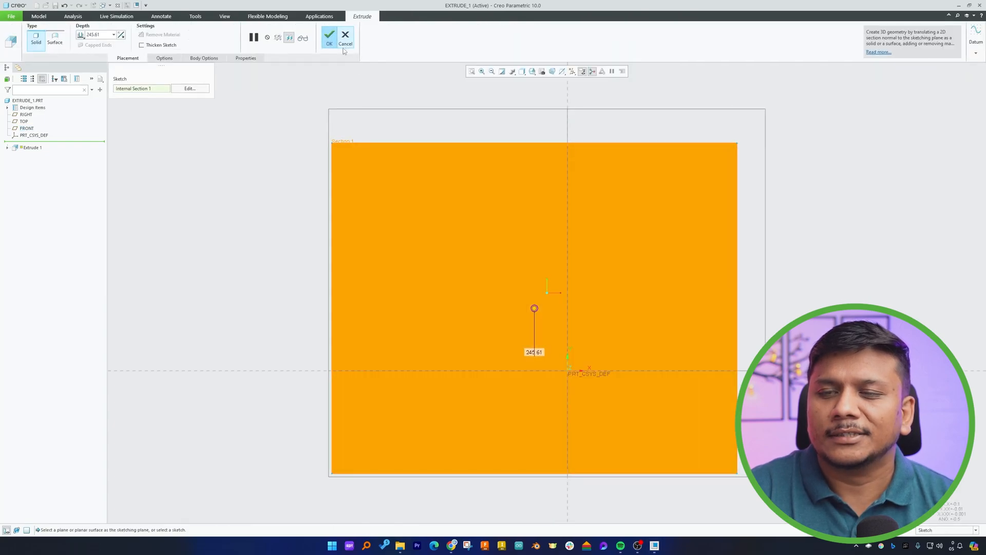
click(329, 36)
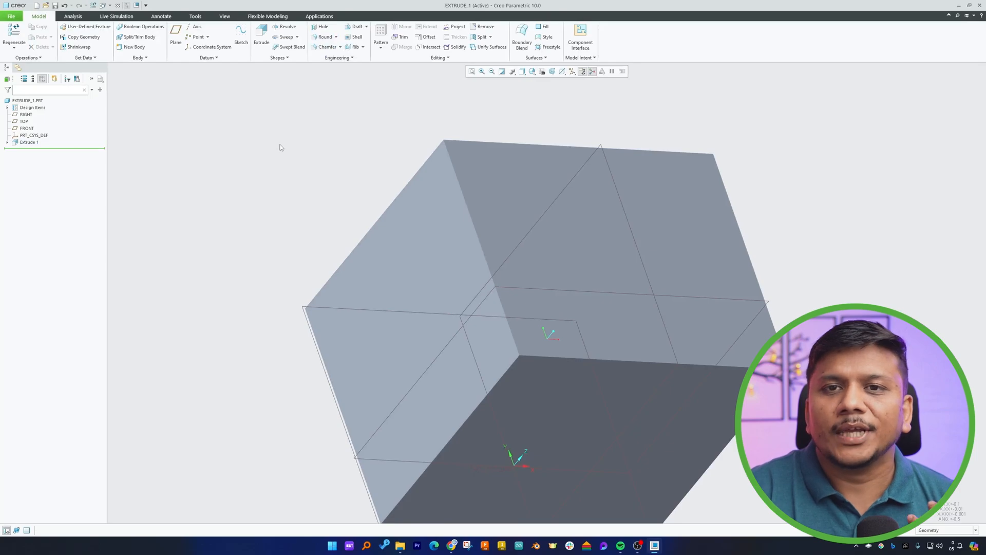
mouse_move(347, 128)
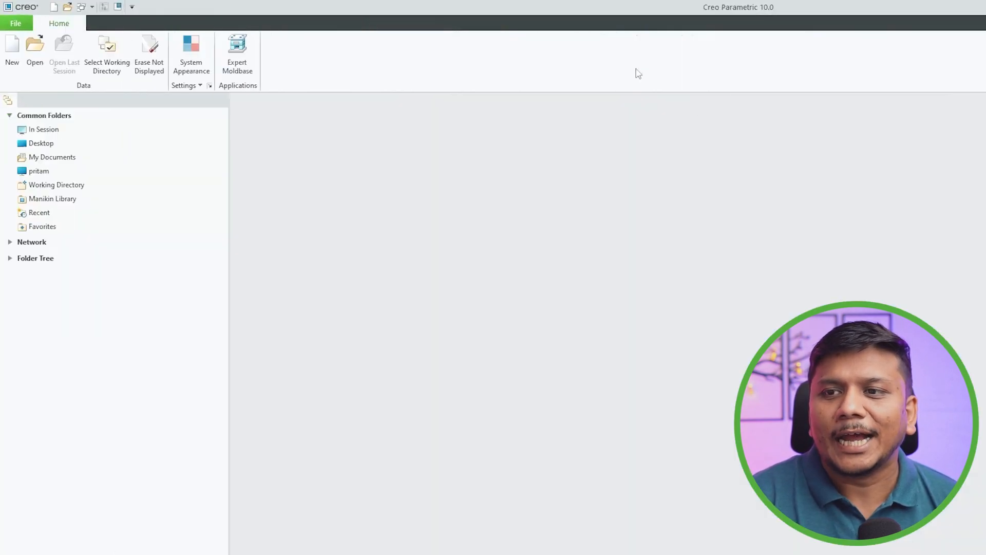
- Open extrude-depth.prt from the Creo folder
click(149, 49)
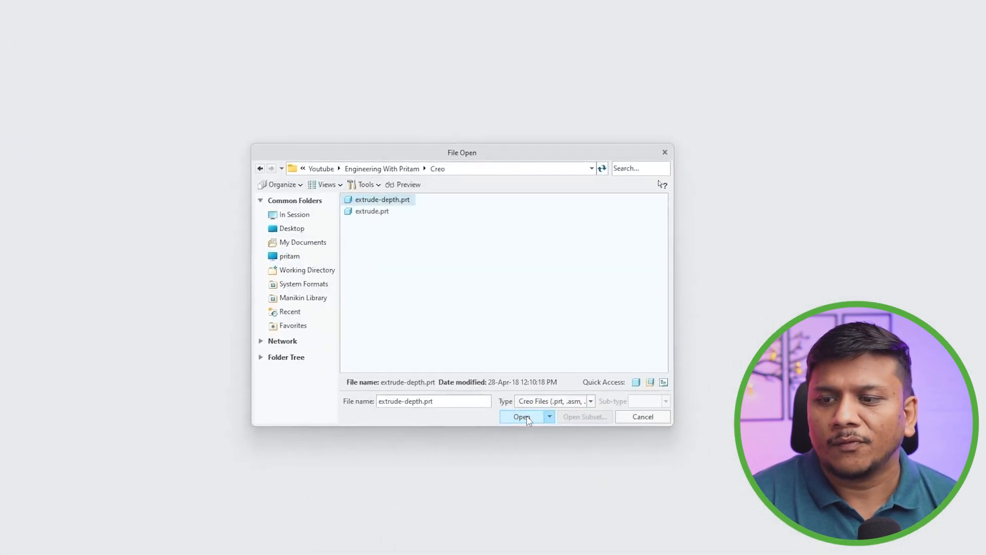
click(522, 416)
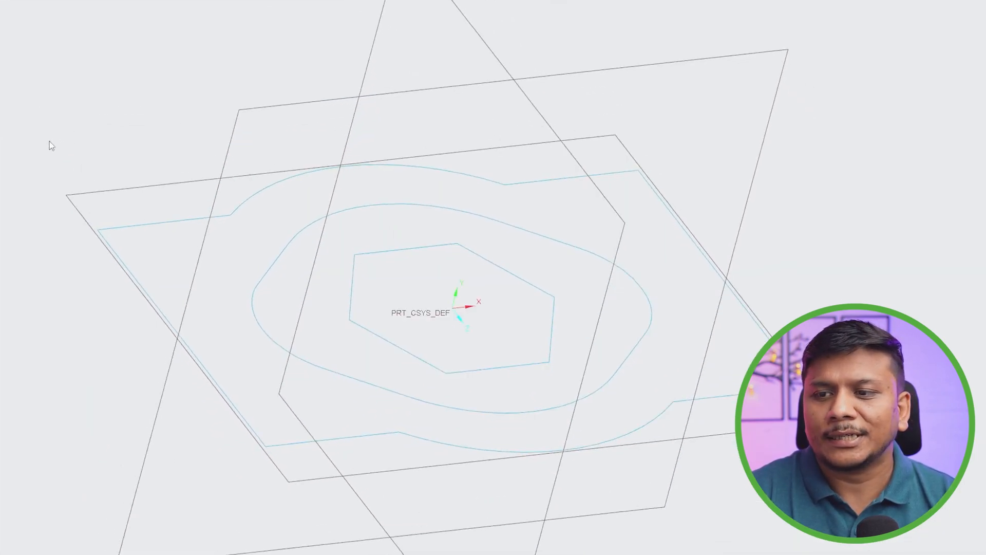
click(141, 229)
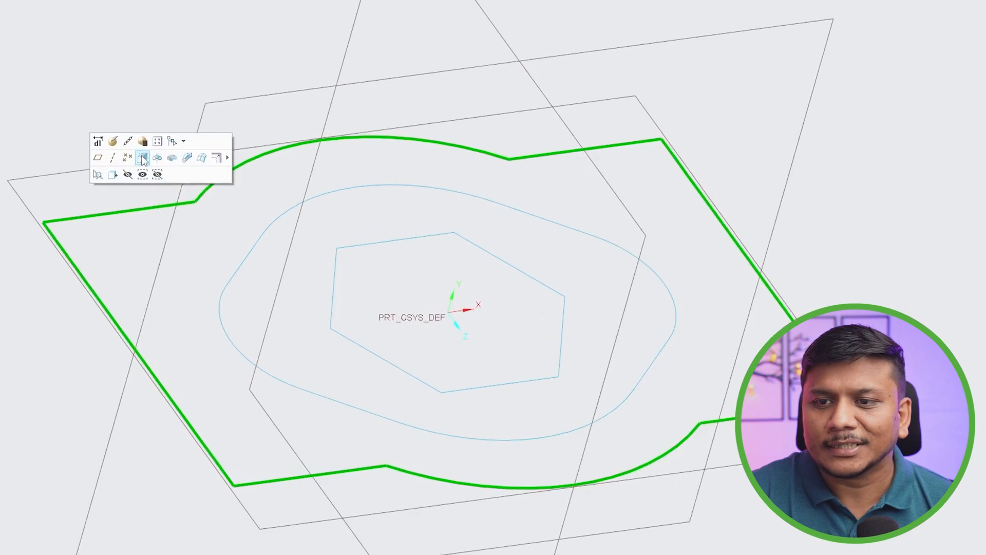
mouse_move(143, 159)
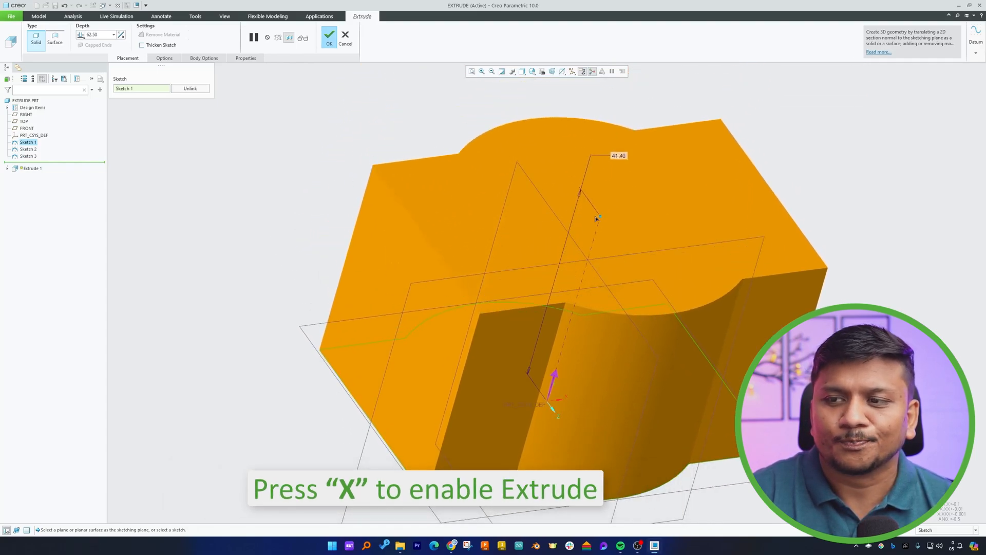
click(345, 34)
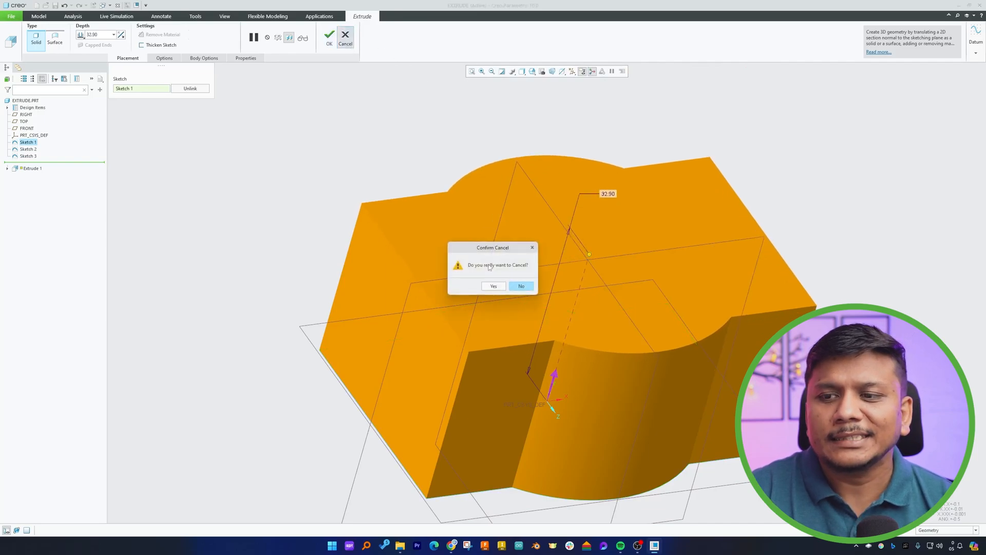
click(493, 286)
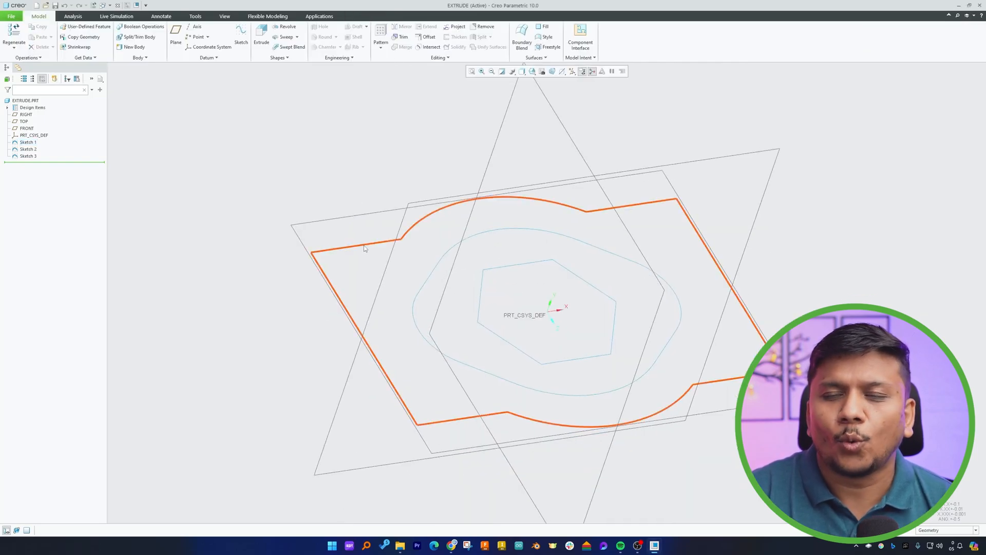
- Select the outer Sketch 1 profile and start extruding it as a solid block
click(25, 142)
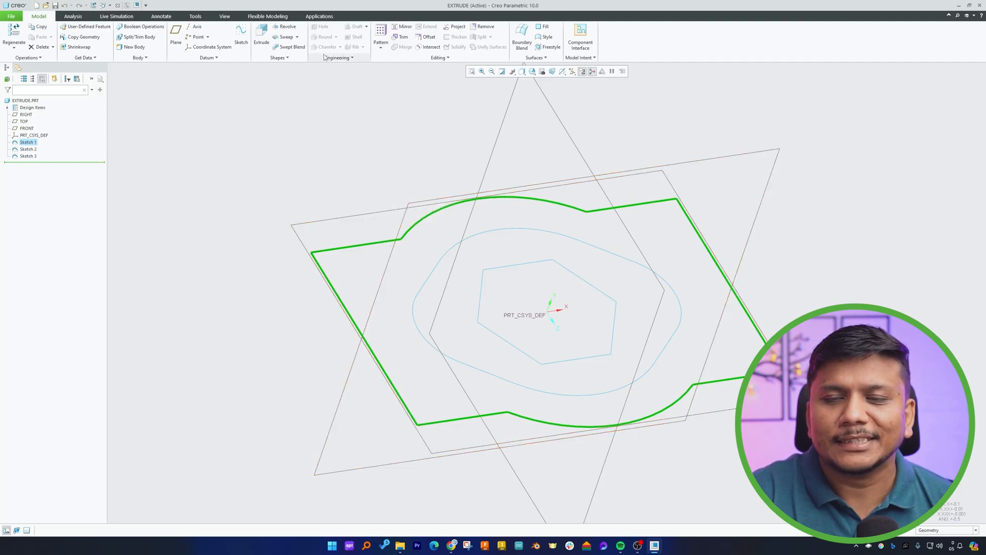
mouse_move(261, 36)
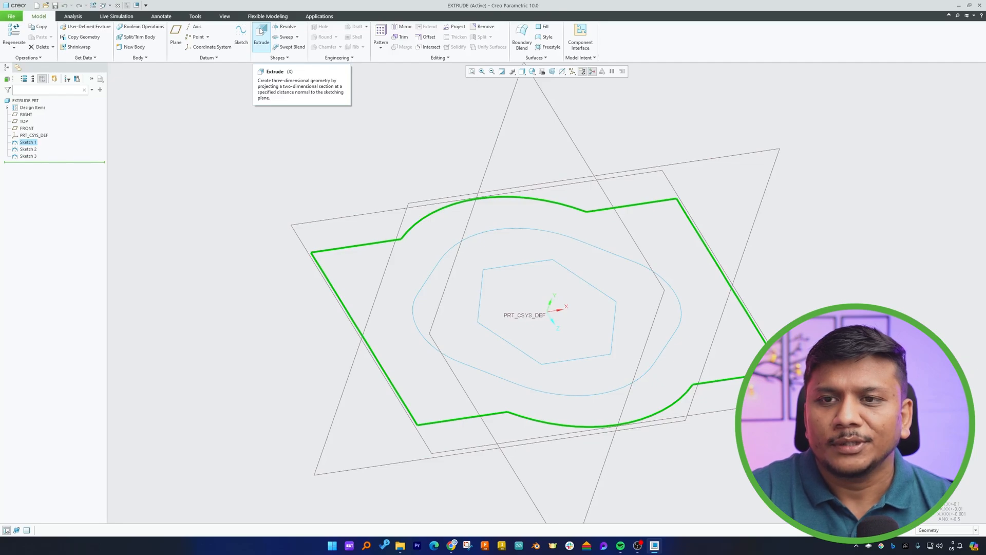
click(261, 37)
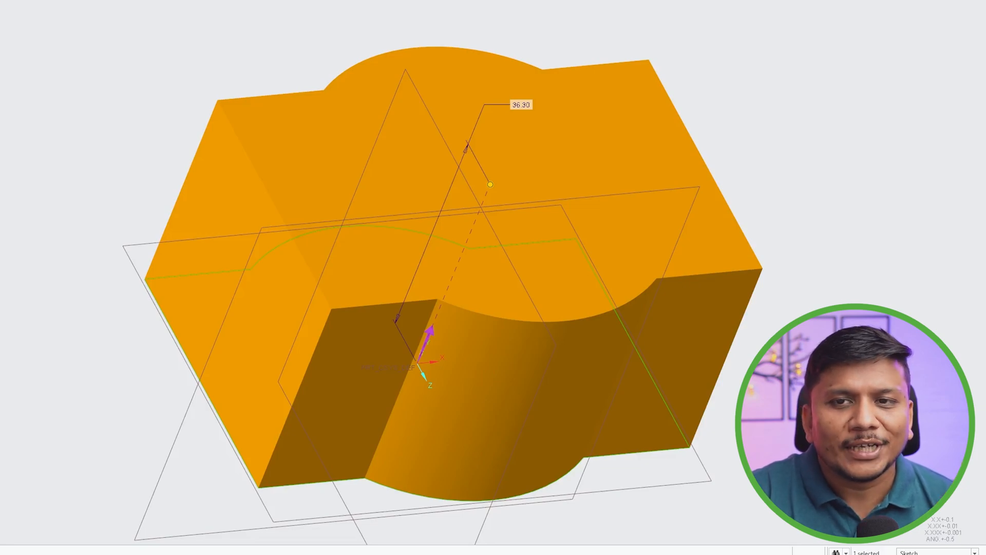
mouse_move(575, 93)
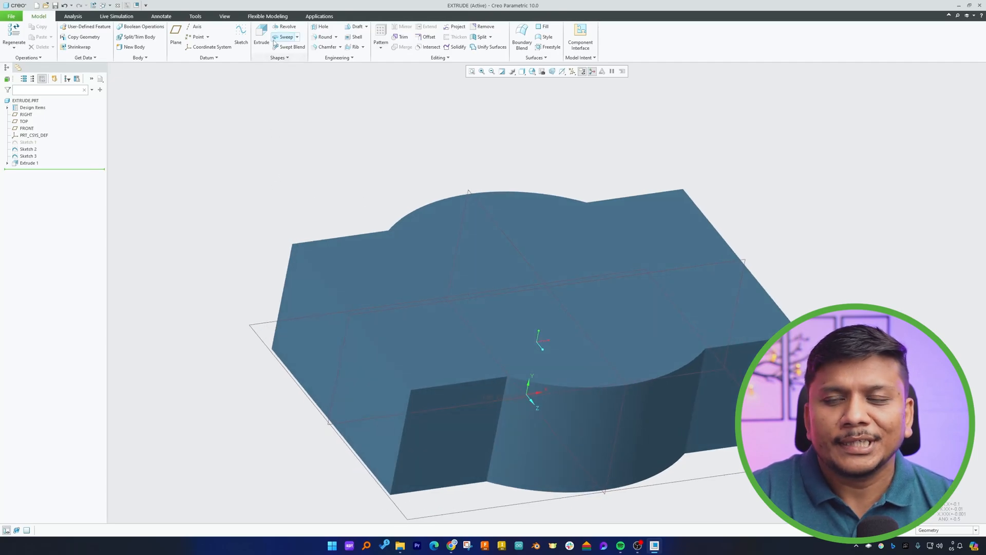
- Extrude hexagonal Sketch 3 to 5.00 deep with Remove Material turned off
click(260, 39)
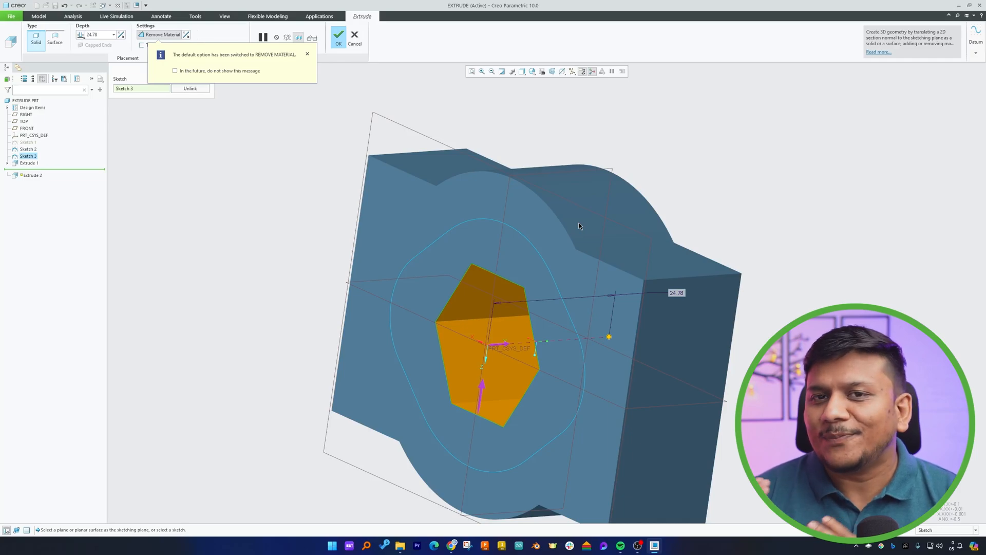
click(307, 54)
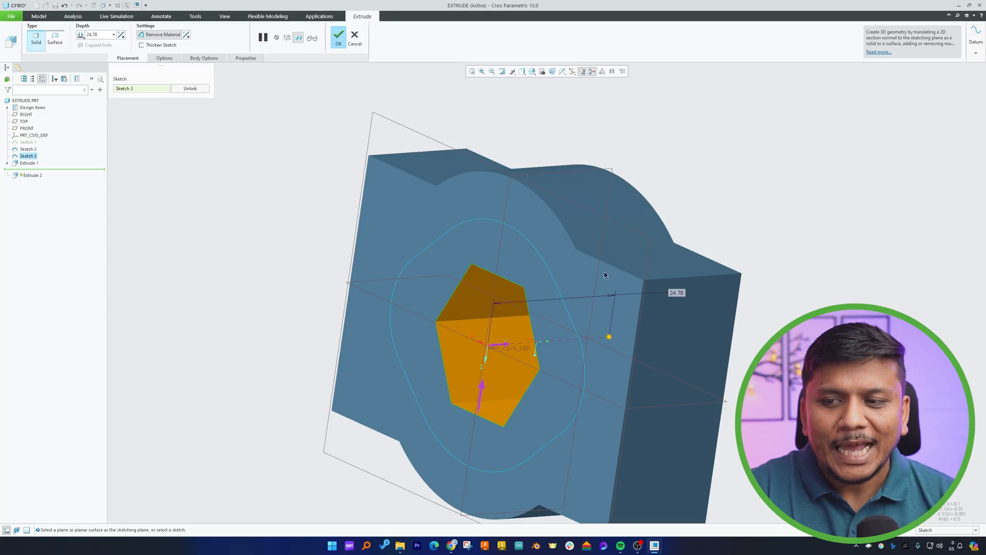
drag(605, 275, 541, 285)
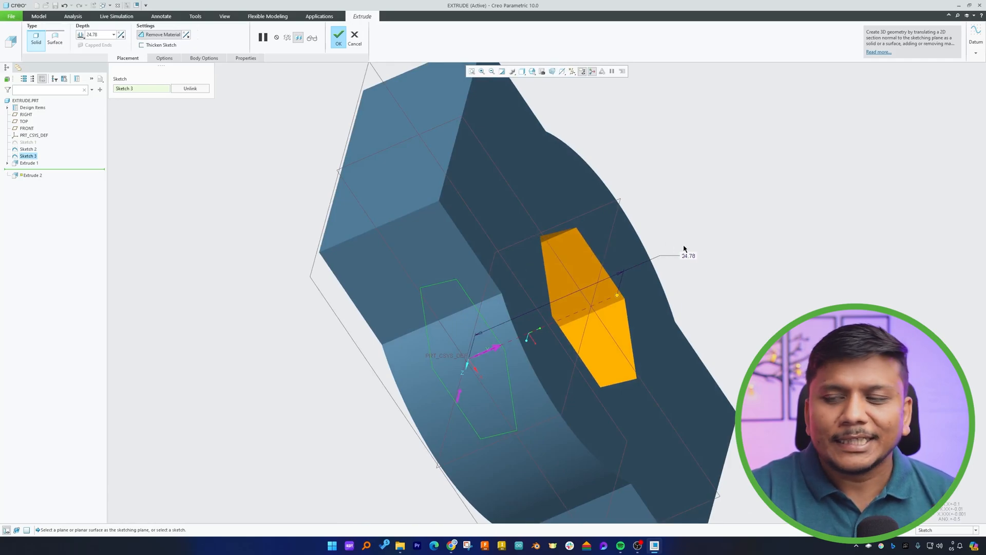
mouse_move(622, 215)
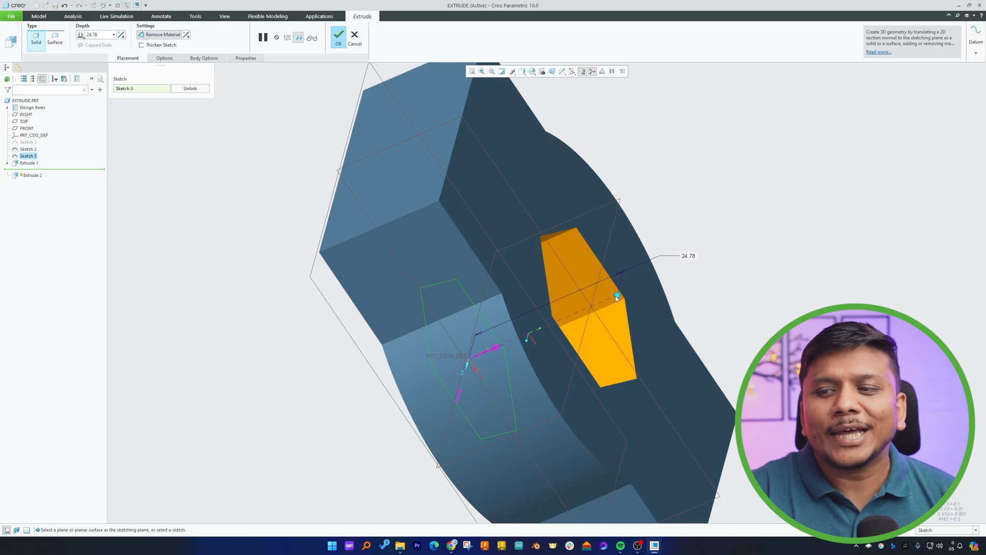
drag(617, 297, 591, 290)
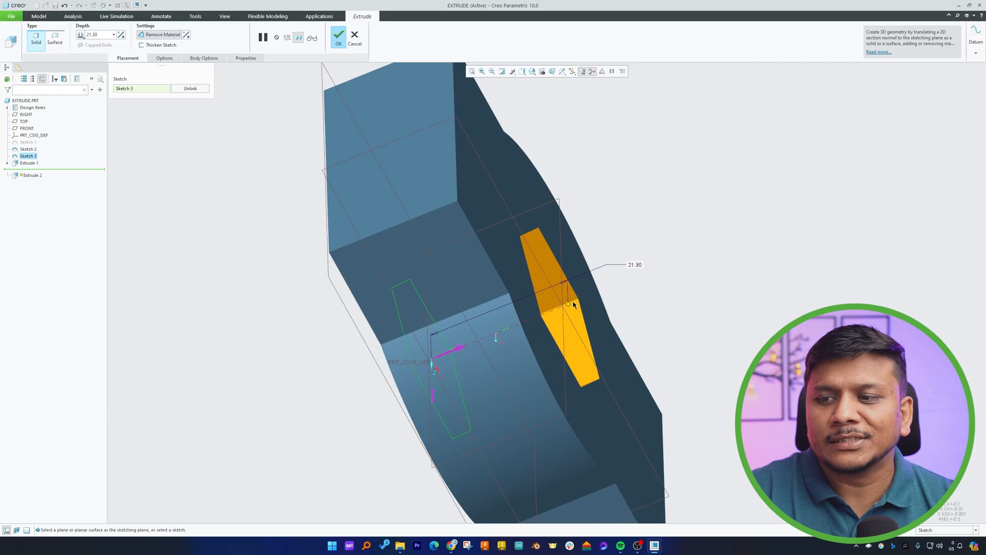
mouse_move(566, 287)
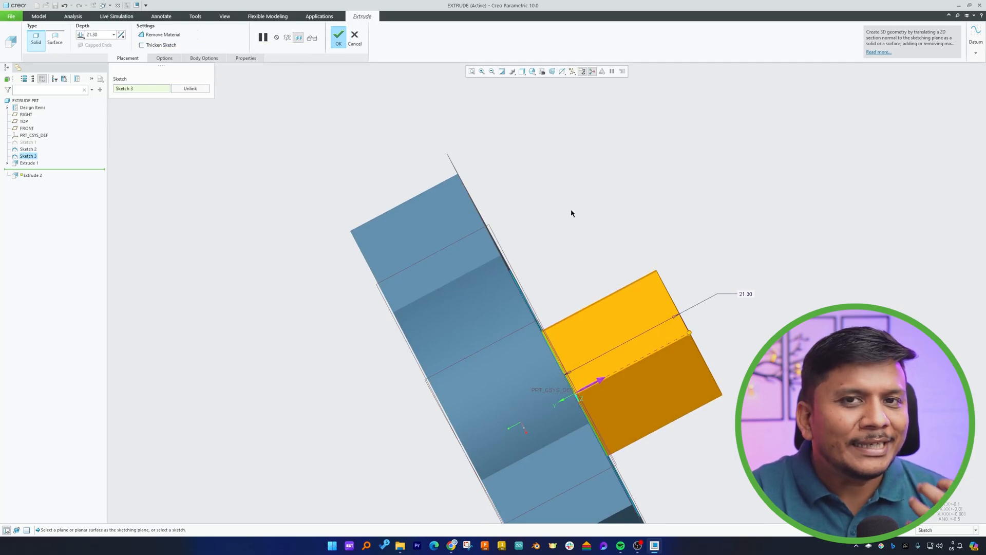
mouse_move(589, 246)
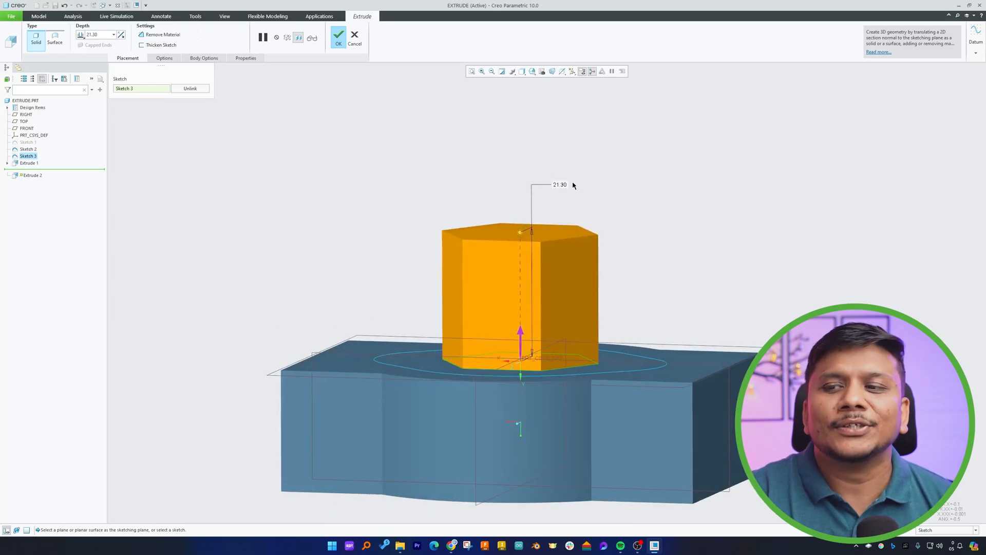
mouse_move(527, 250)
text(5)
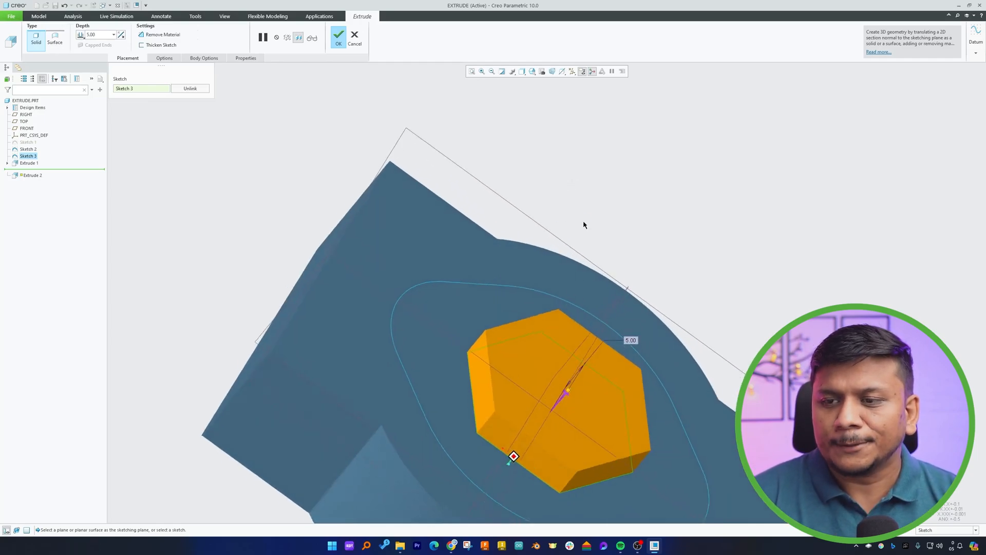
click(338, 35)
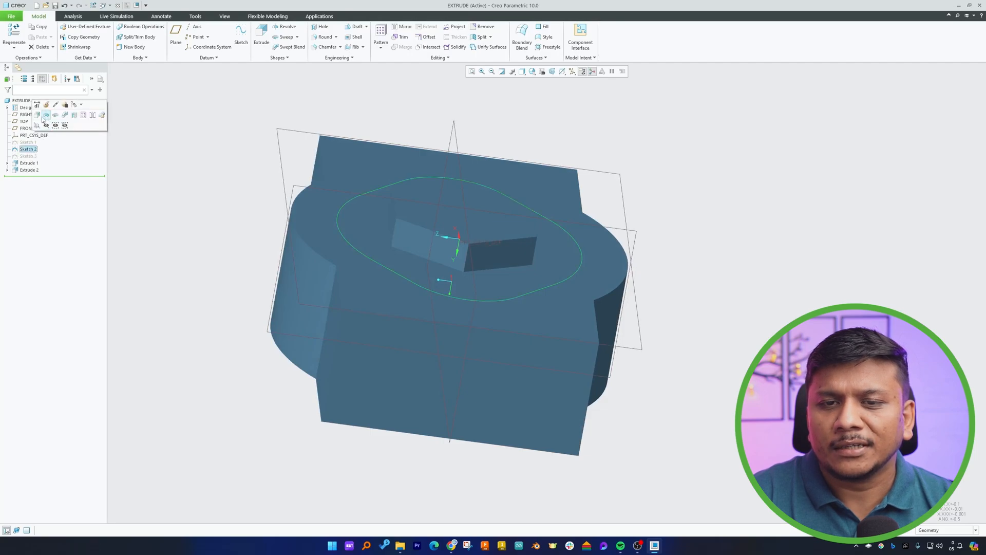
mouse_move(37, 115)
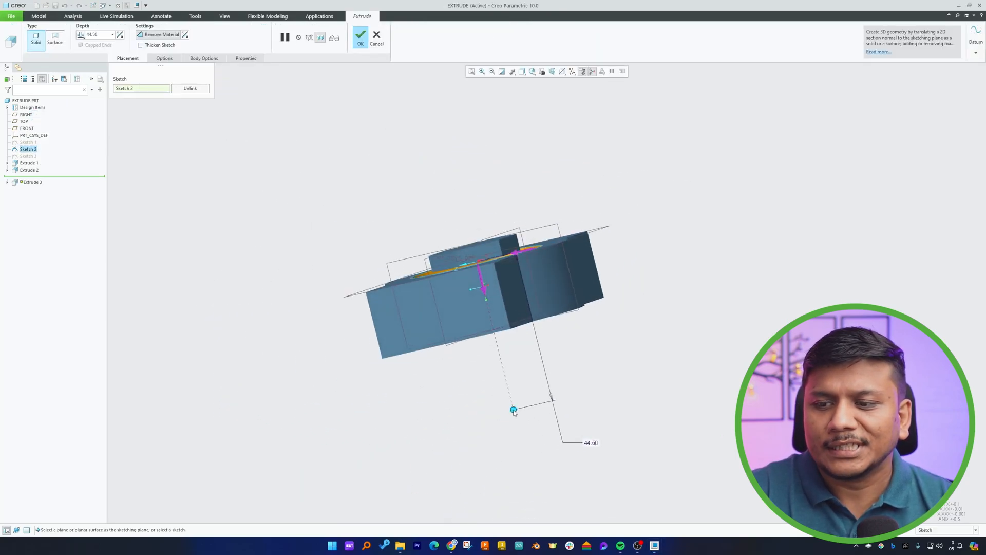
- Drag Sketch 2's extrusion upward and set its depth to 3.00
drag(512, 410, 483, 261)
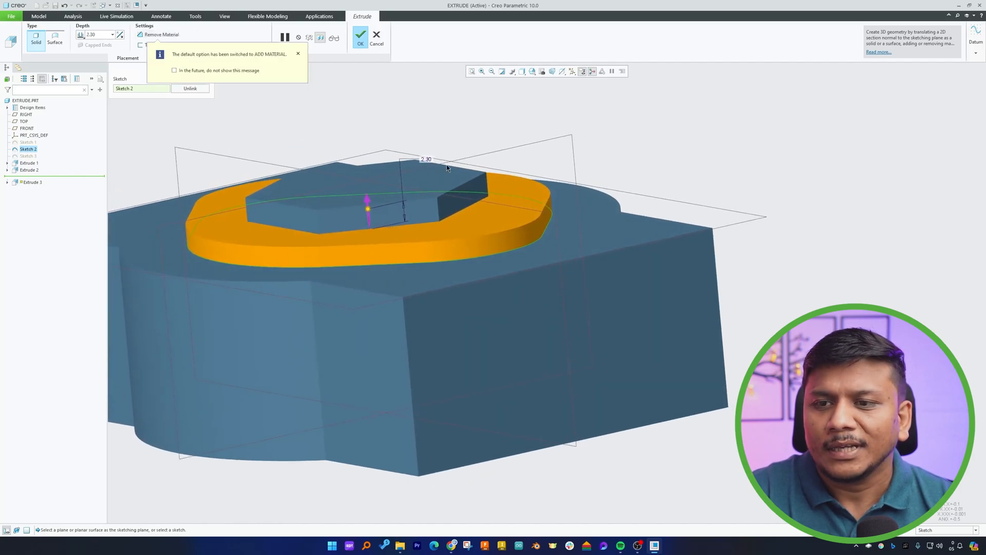
click(298, 53)
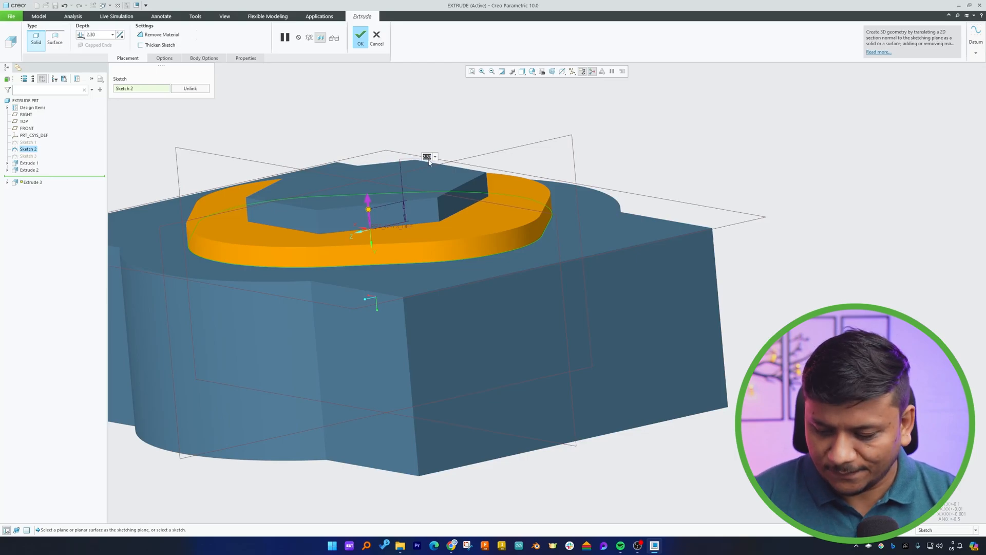
text(3.00)
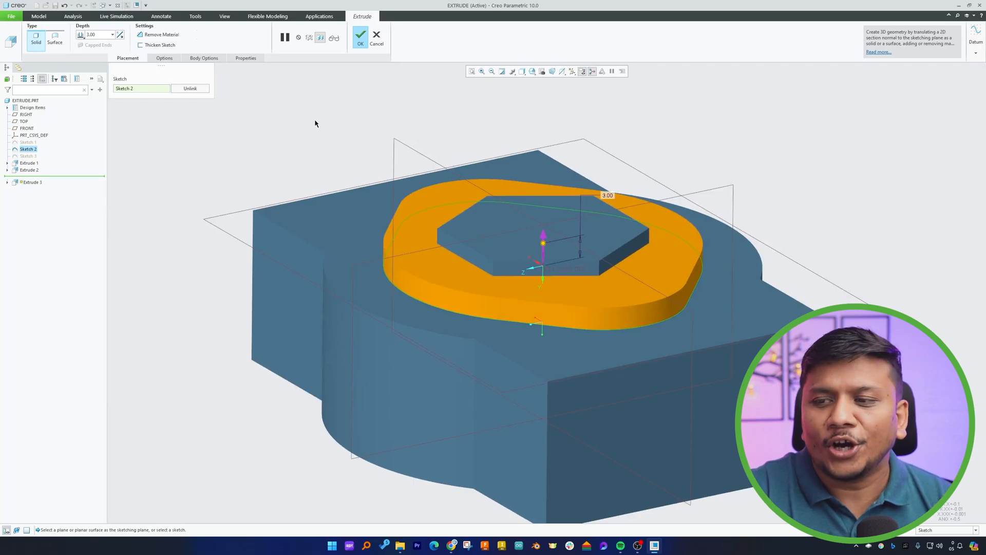
mouse_move(139, 96)
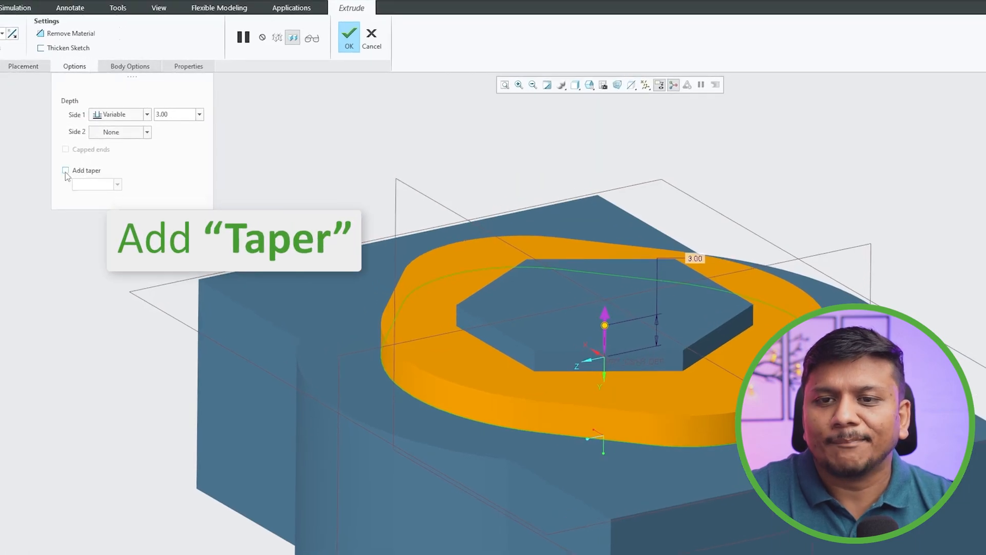
mouse_move(24, 70)
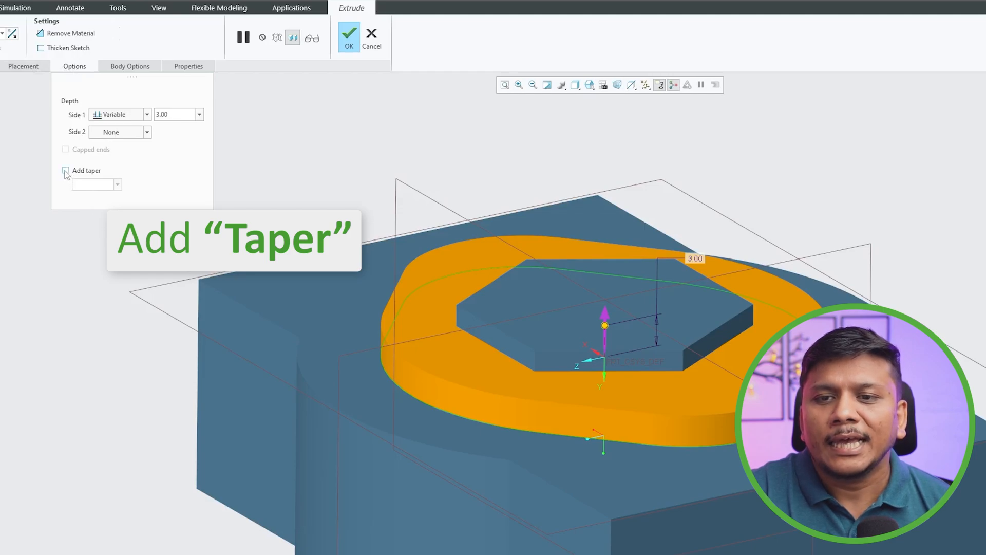
- Add a 3.0 taper to the ring extrusion and confirm the redefined feature
click(65, 170)
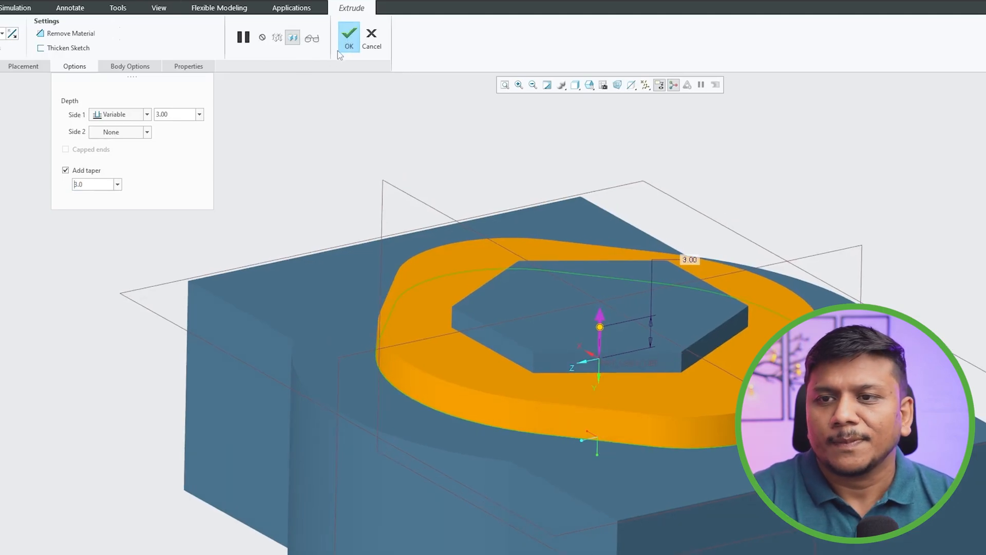
click(351, 34)
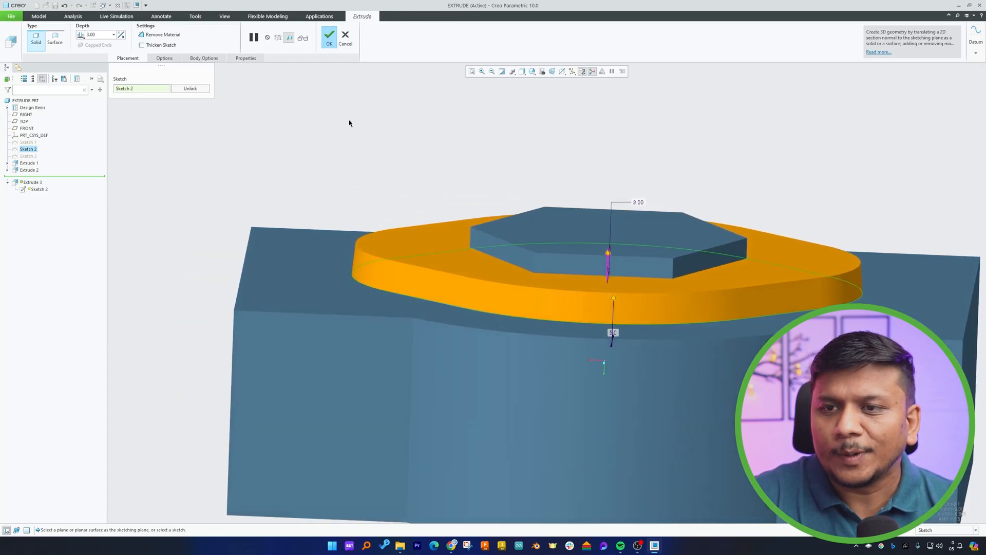
click(329, 36)
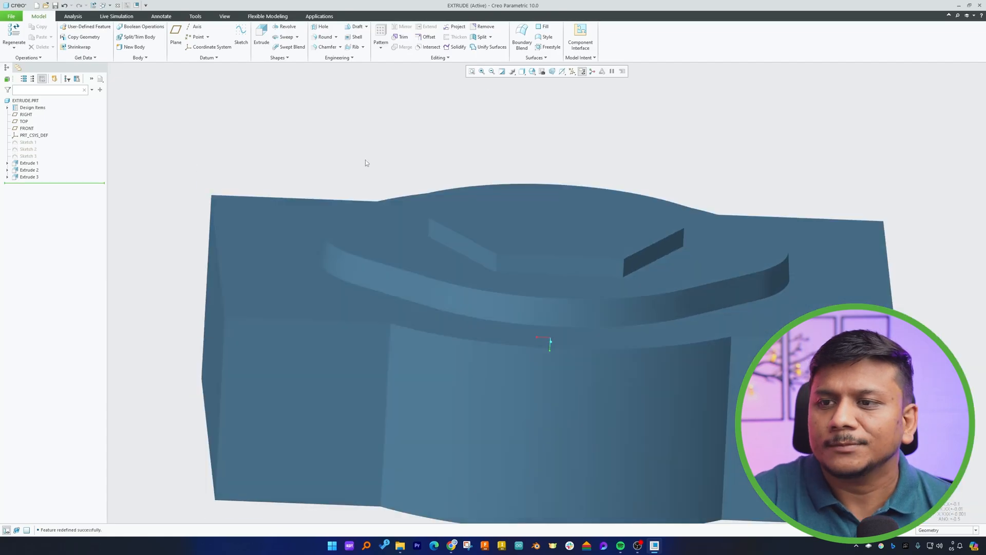
- Switch the display style to Shading With Edges
click(525, 71)
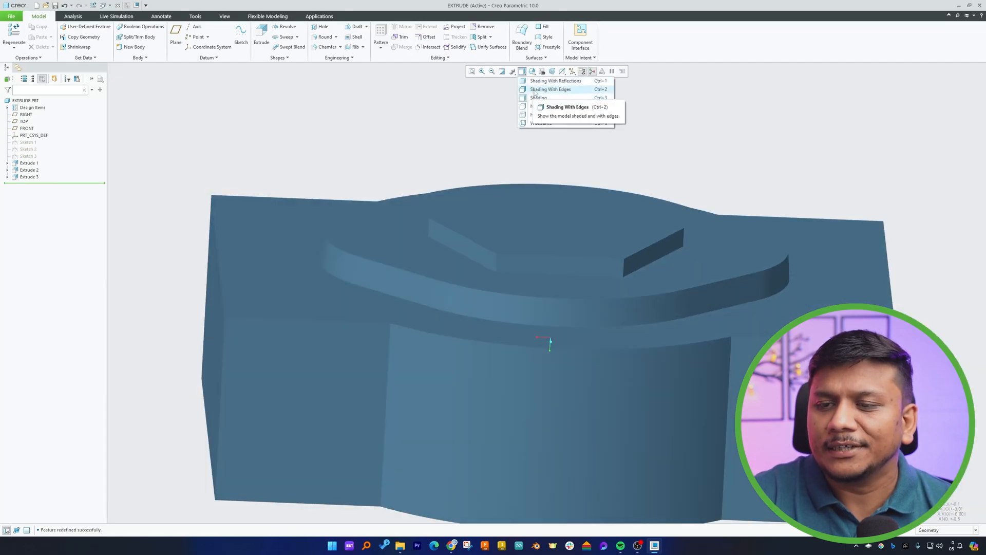
click(551, 89)
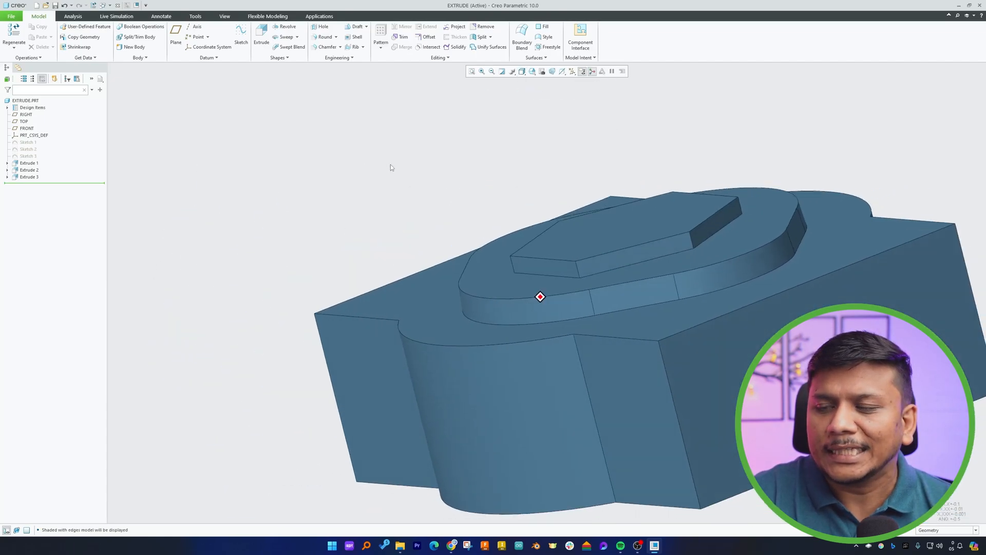